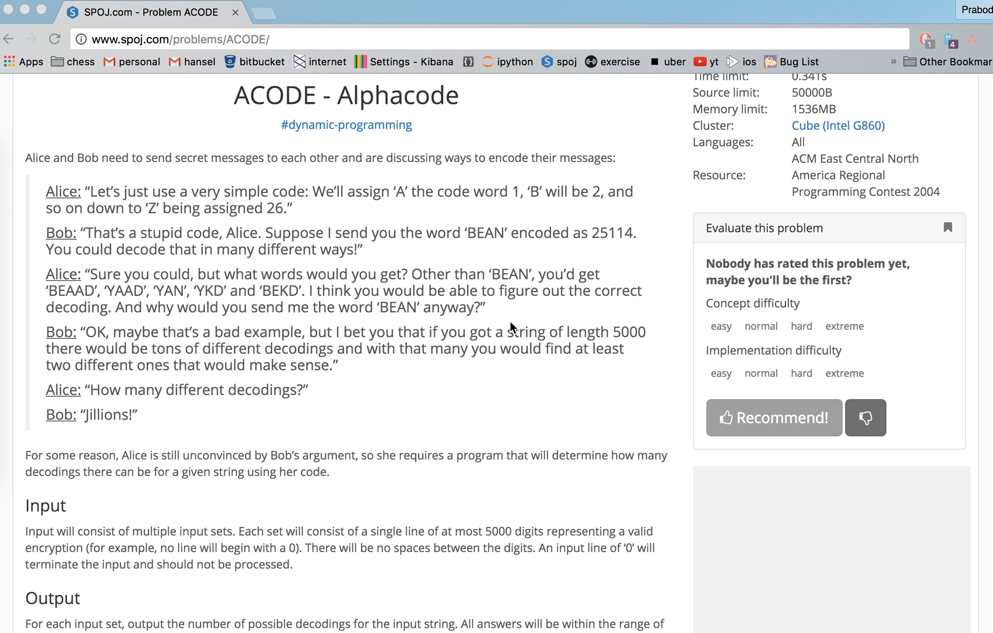
mouse_move(337, 201)
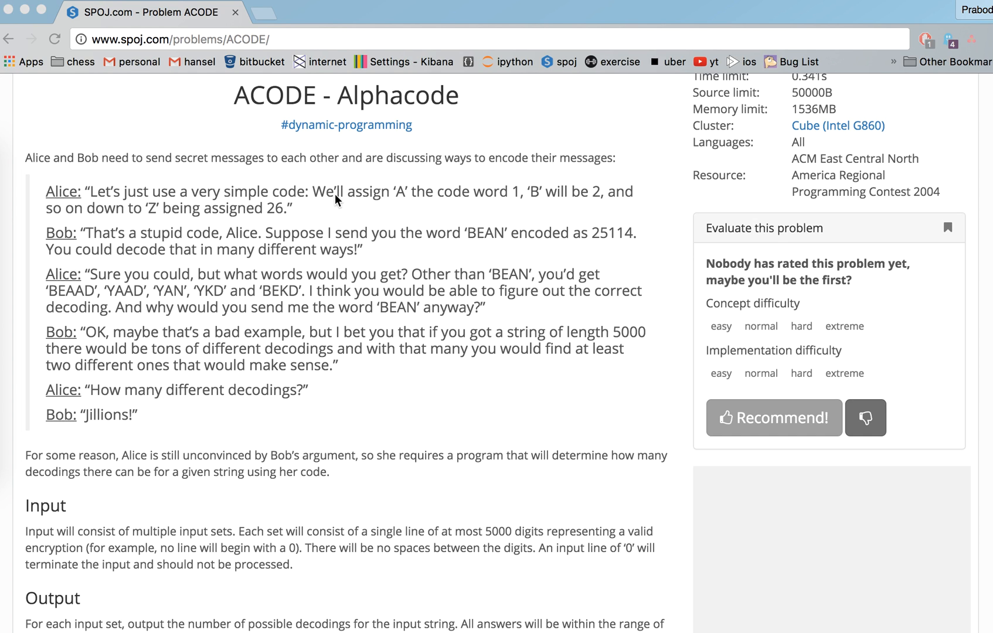
mouse_move(329, 262)
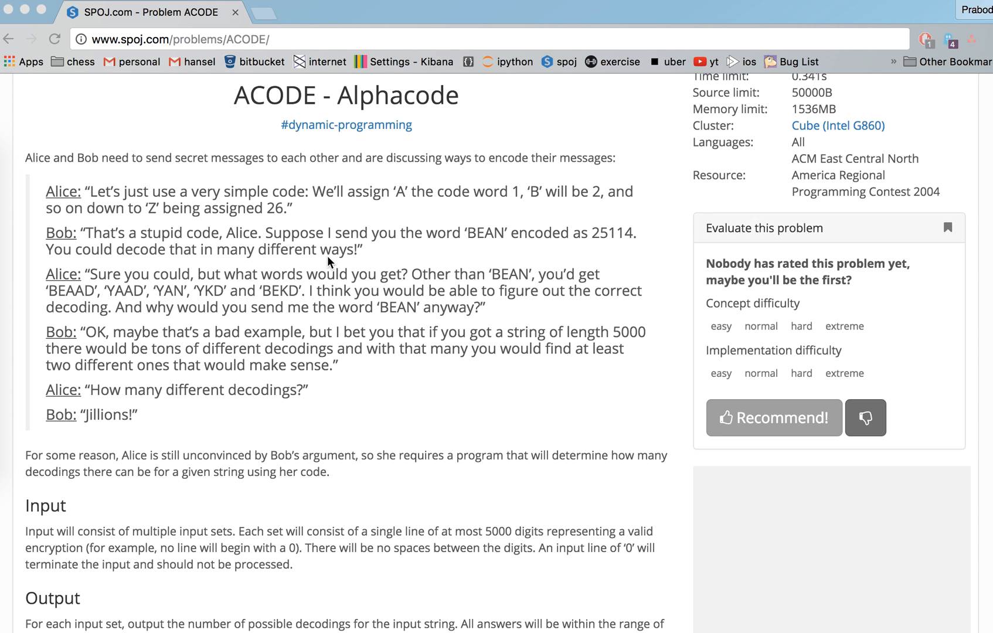
mouse_move(450, 197)
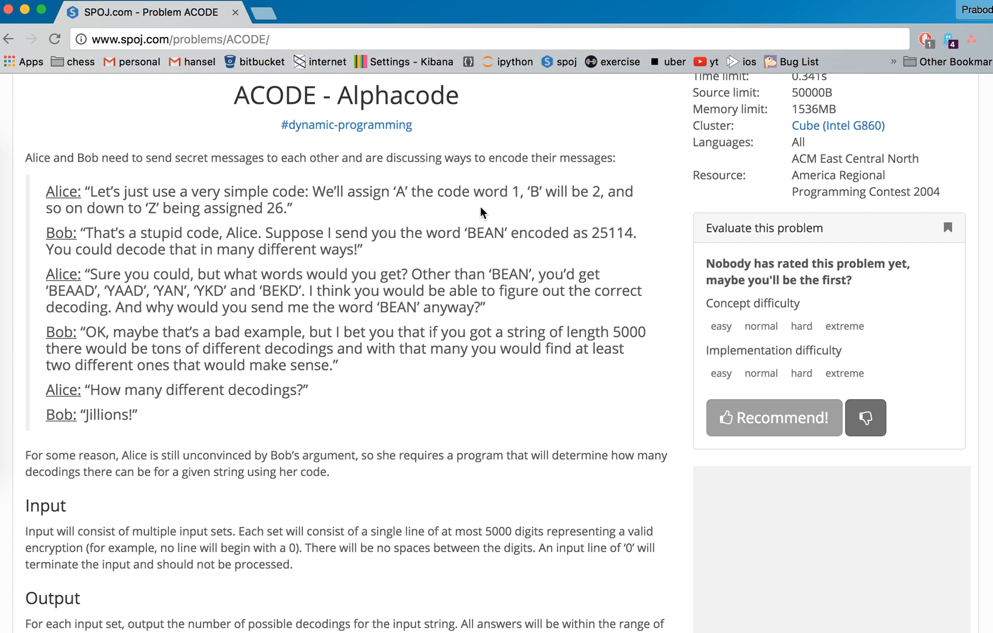
mouse_move(399, 193)
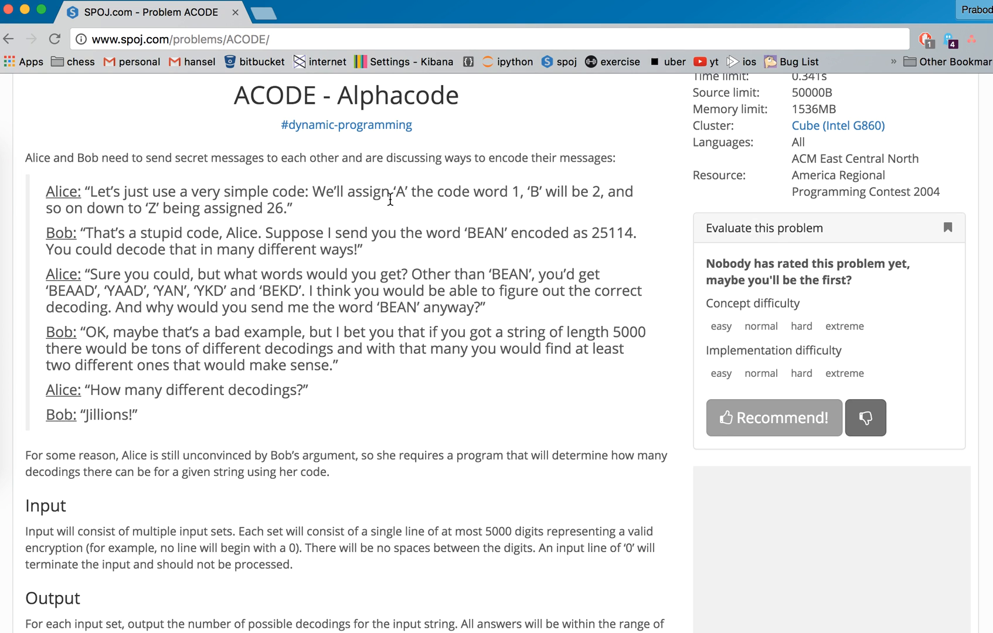
mouse_move(394, 194)
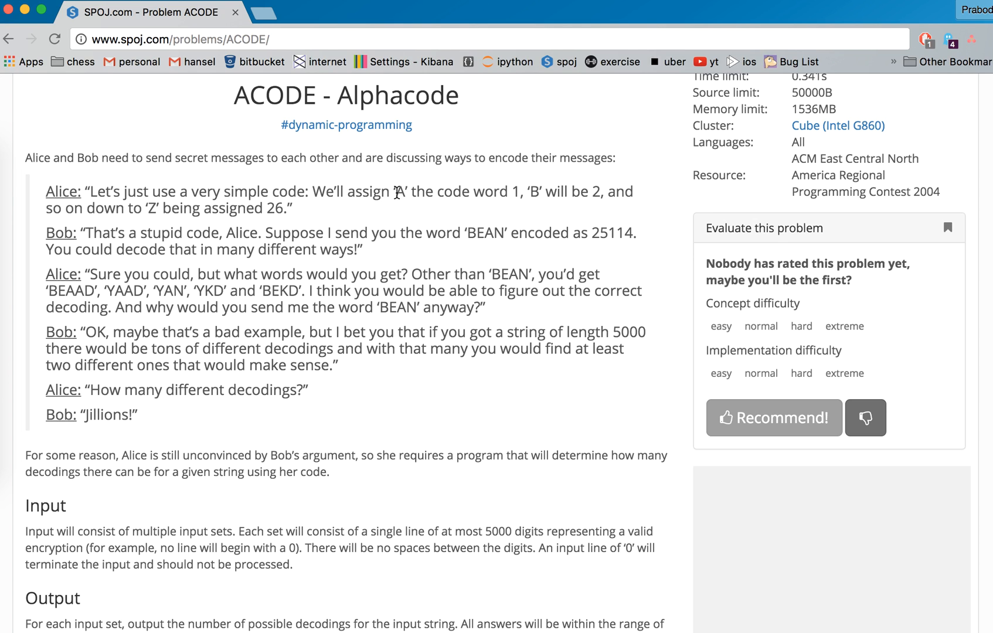
- Highlight the Z-is-26 mapping and the encoded number 25114 while reading the problem statement
double_click(396, 192)
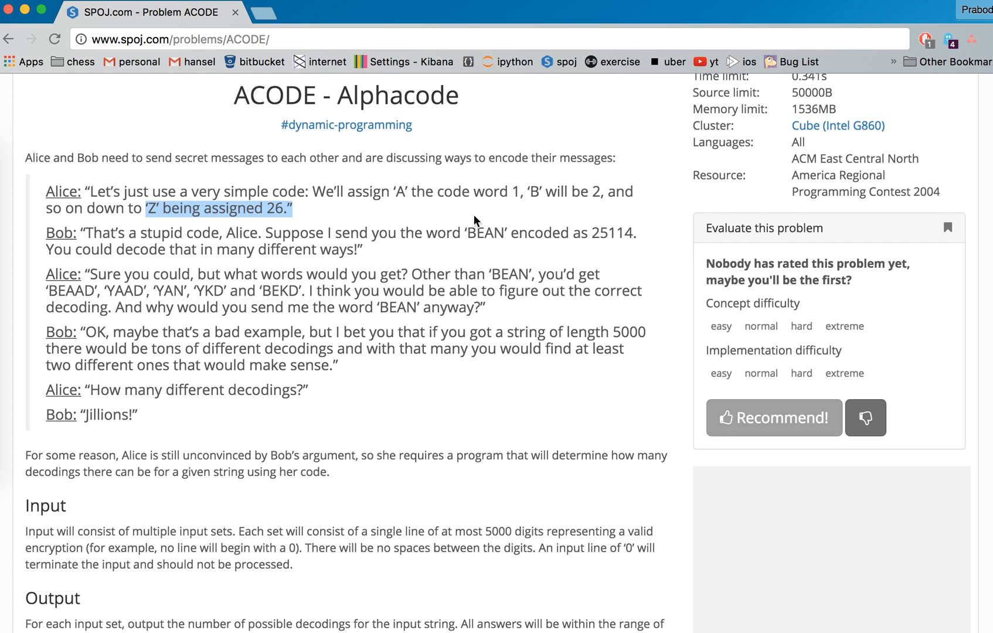
mouse_move(473, 226)
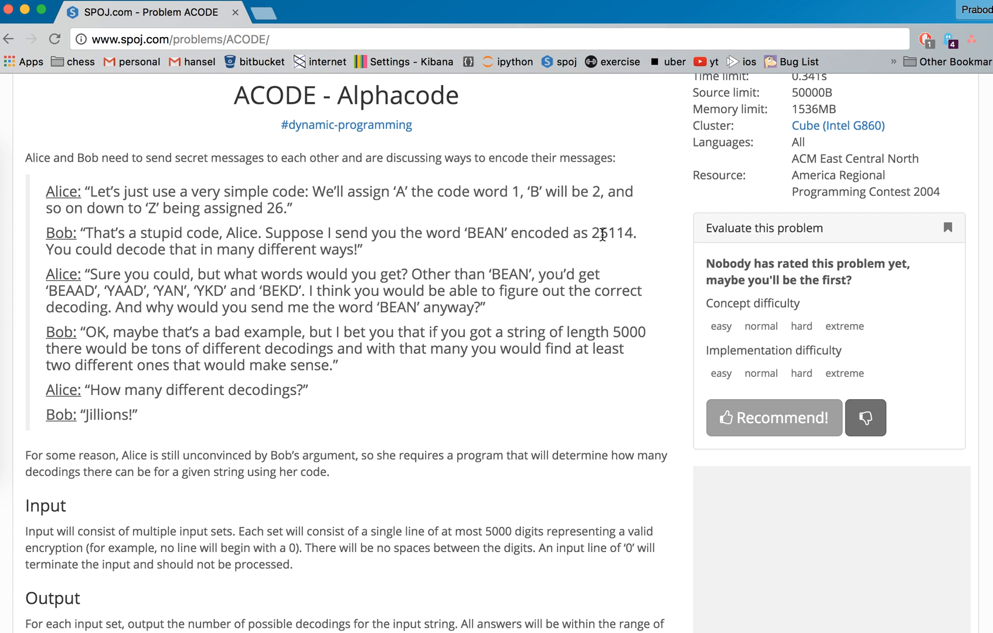
double_click(602, 234)
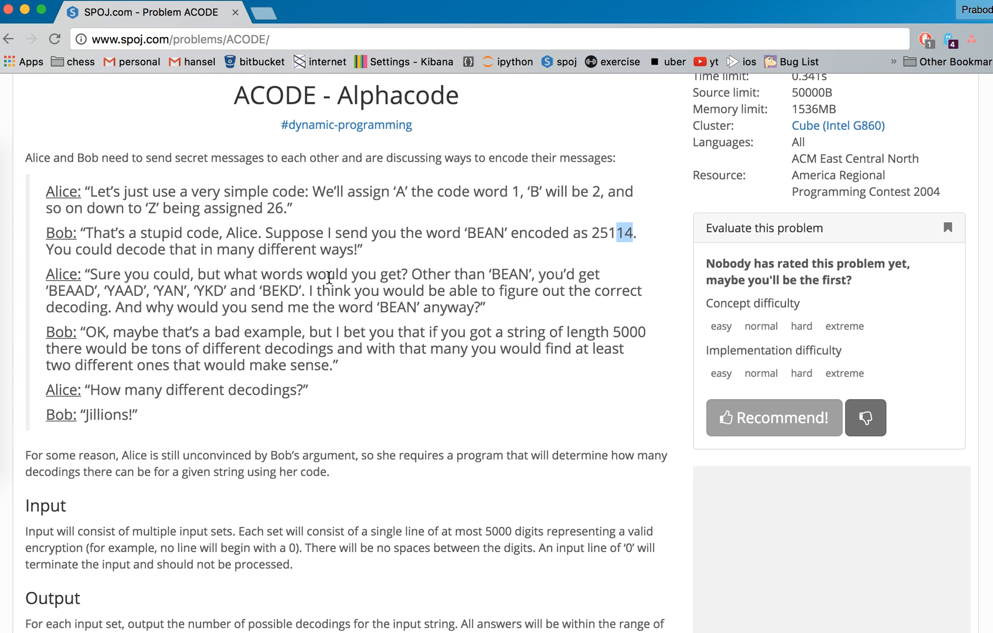
mouse_move(321, 286)
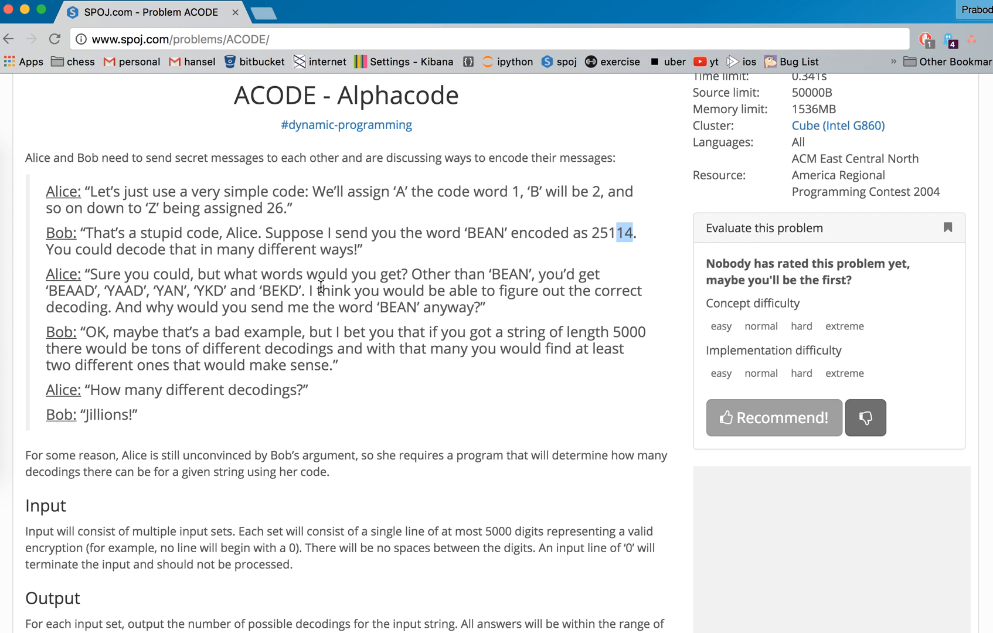
mouse_move(406, 254)
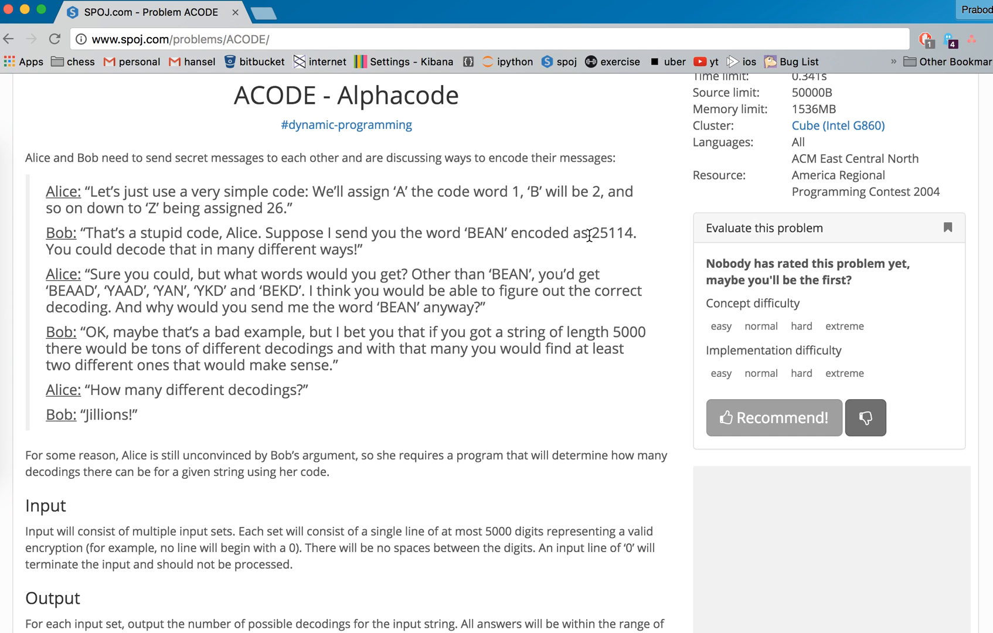
left_click_drag(590, 233, 633, 233)
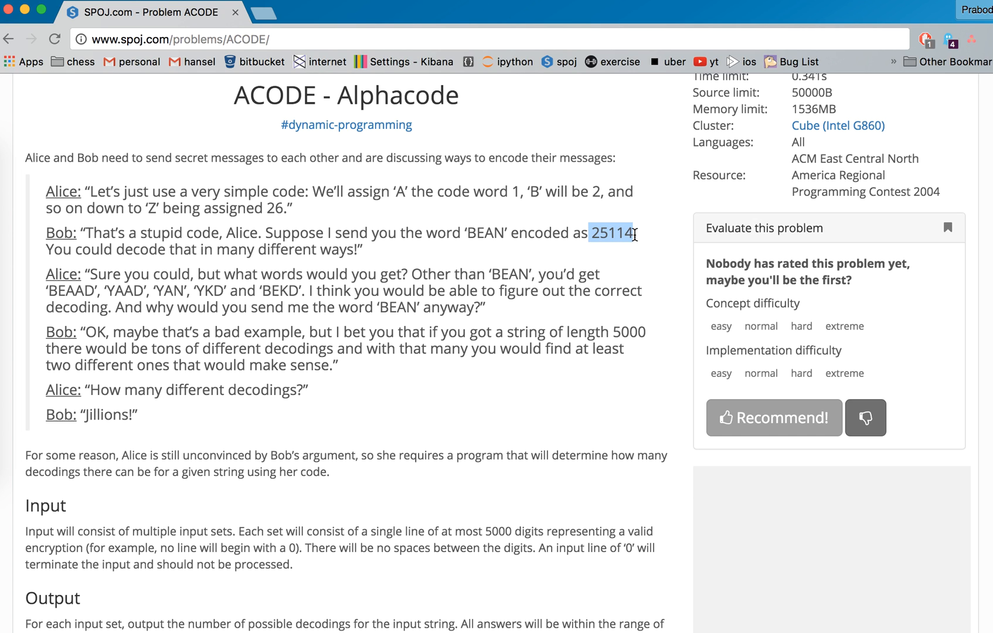
left_click(611, 234)
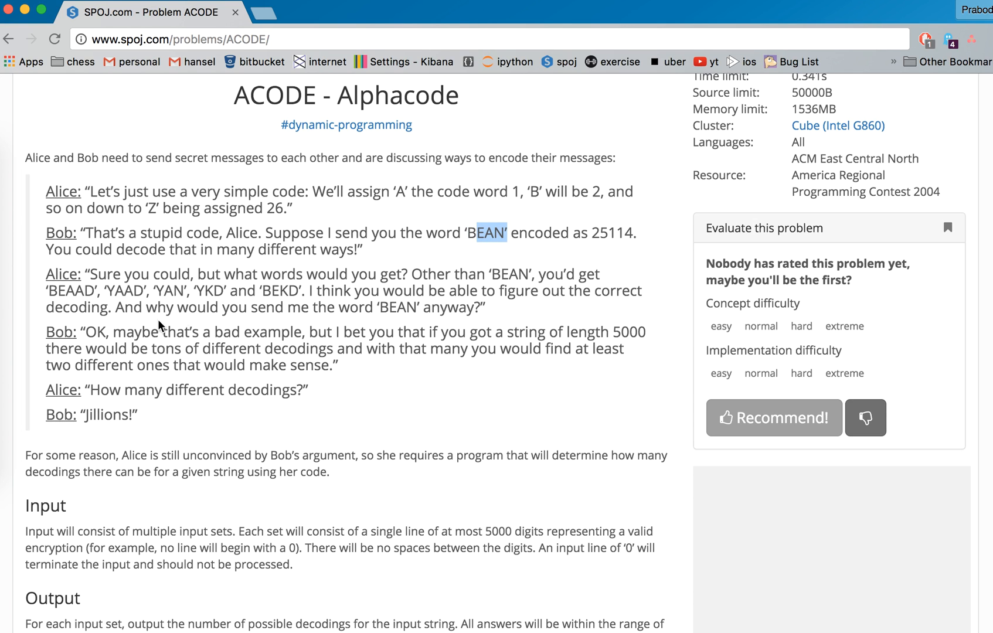
mouse_move(129, 316)
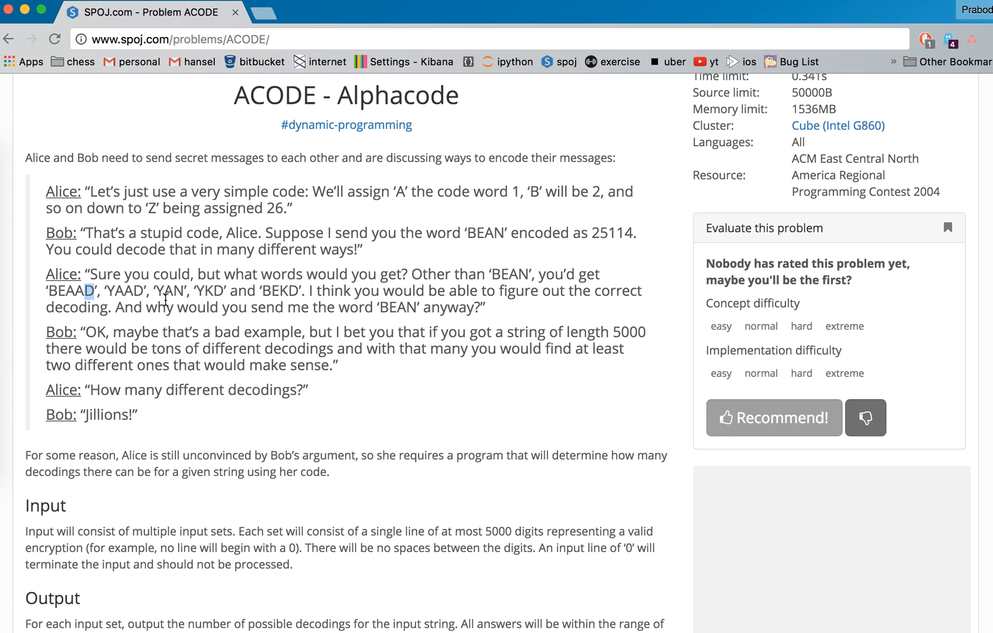
mouse_move(261, 289)
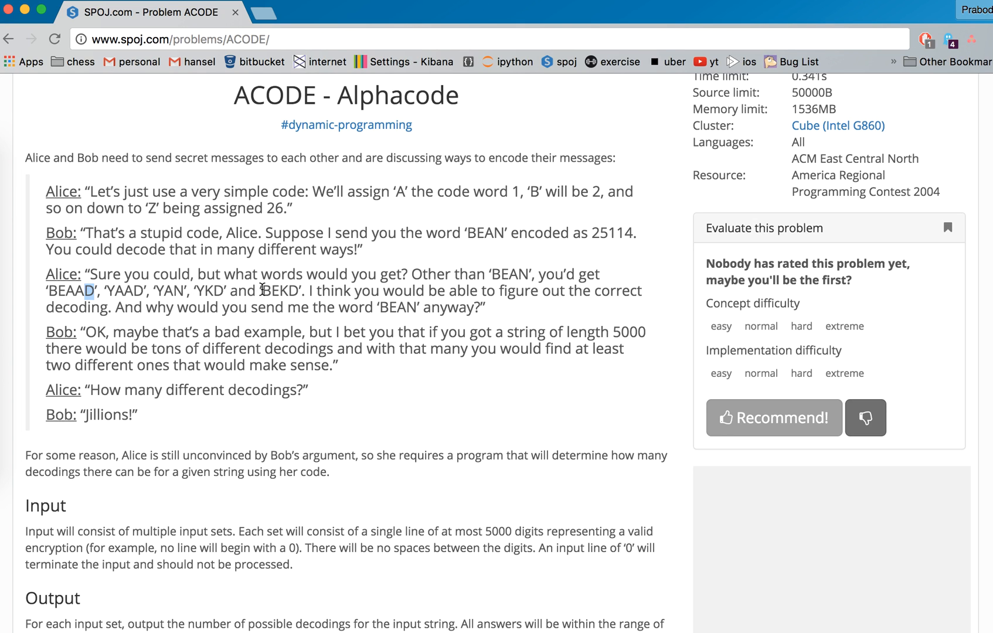
double_click(279, 291)
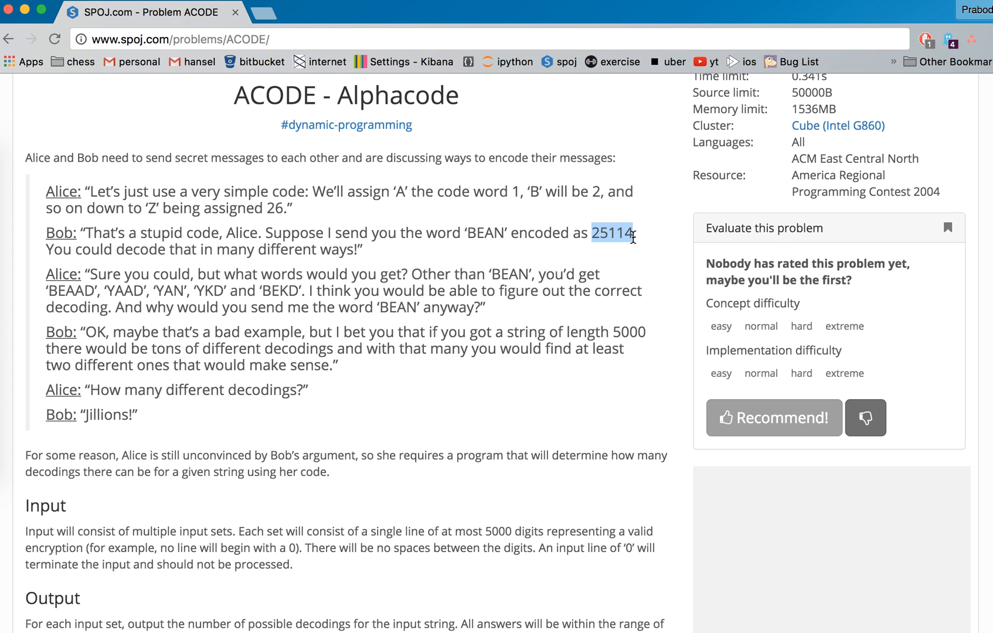
mouse_move(620, 255)
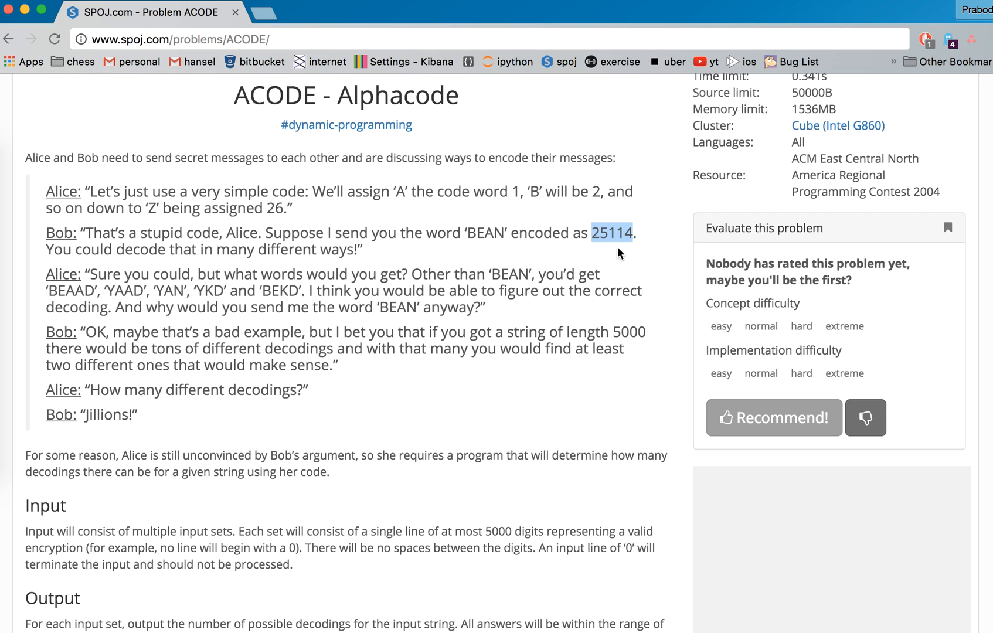
mouse_move(614, 254)
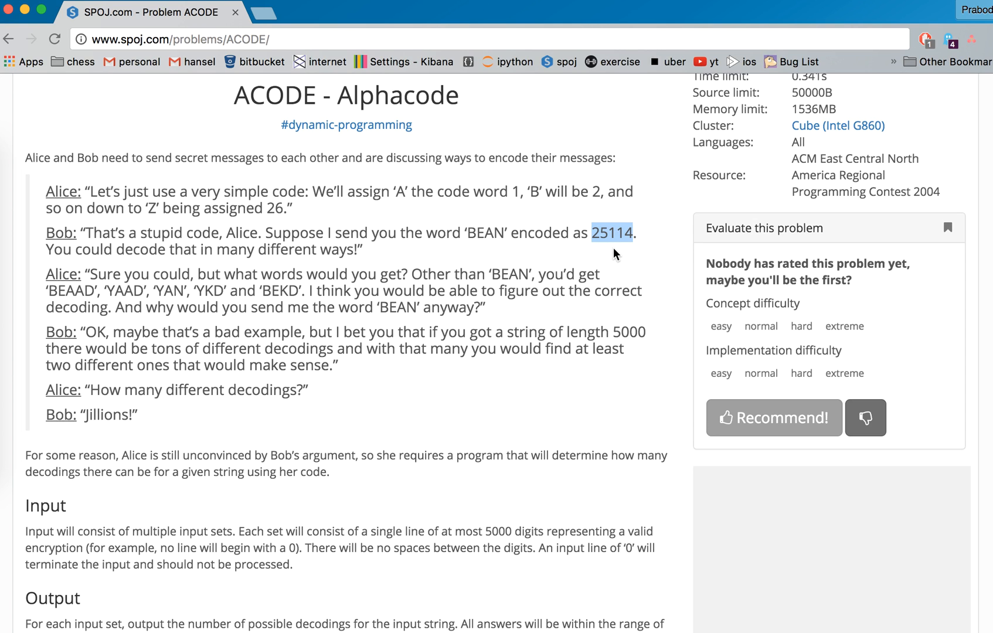
- Highlight the 'many different decodings?' question and scroll to the Input, Output and Example sections
left_click_drag(131, 390, 258, 390)
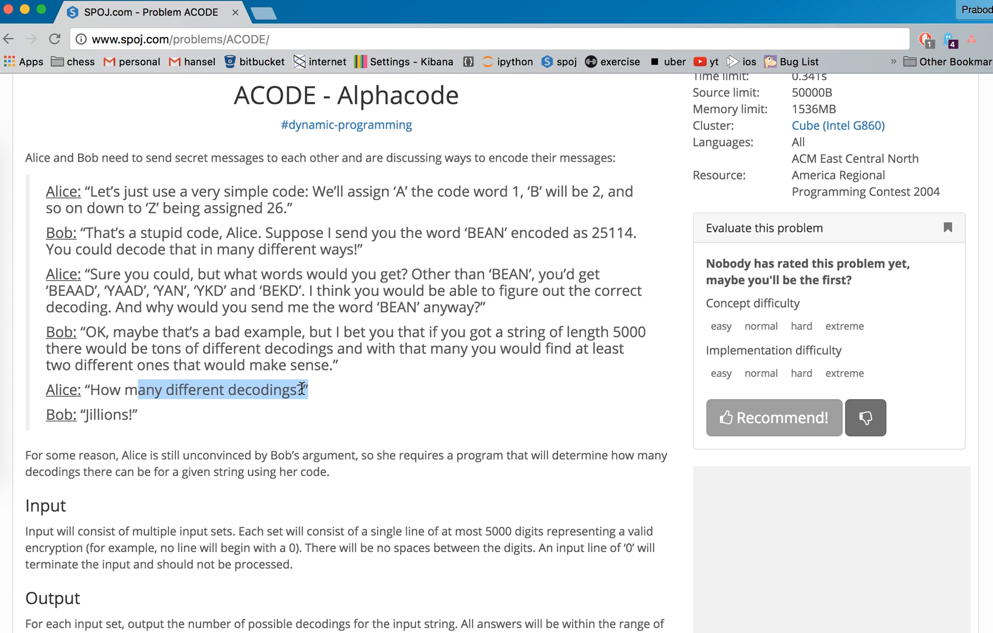
scroll("down", 3)
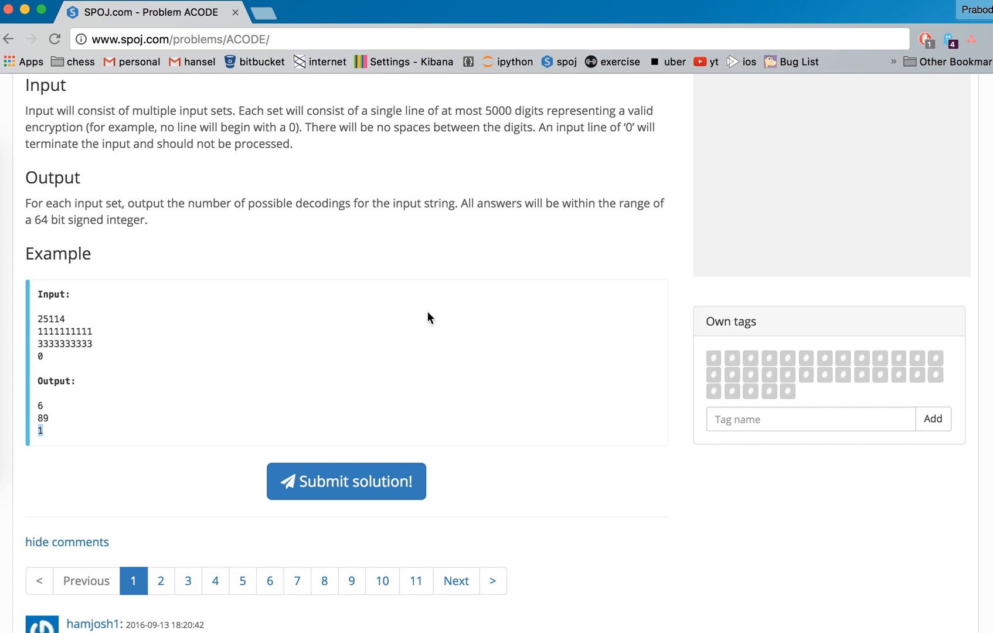
scroll("down", 3)
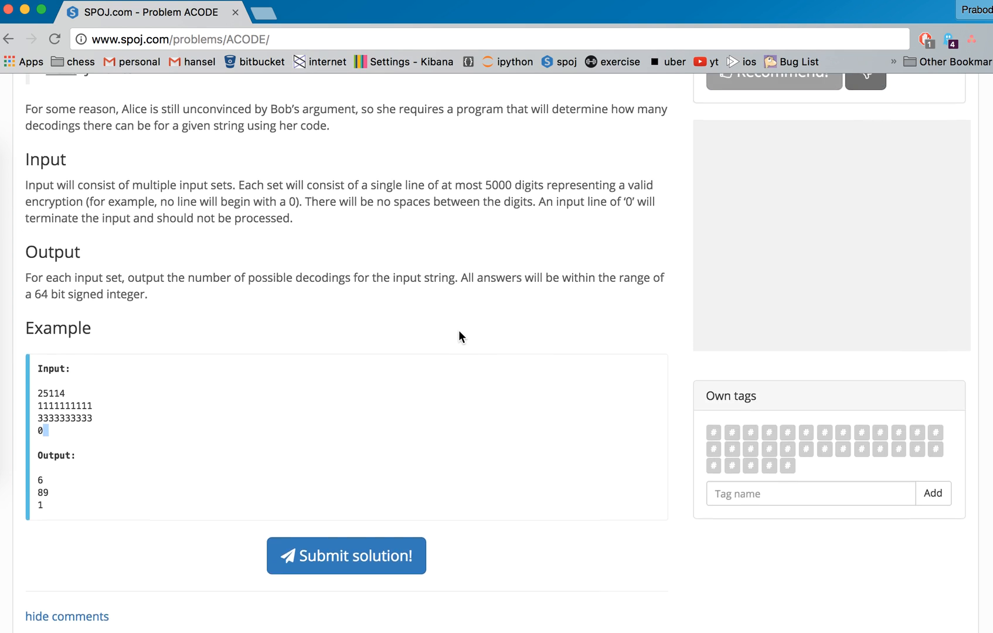